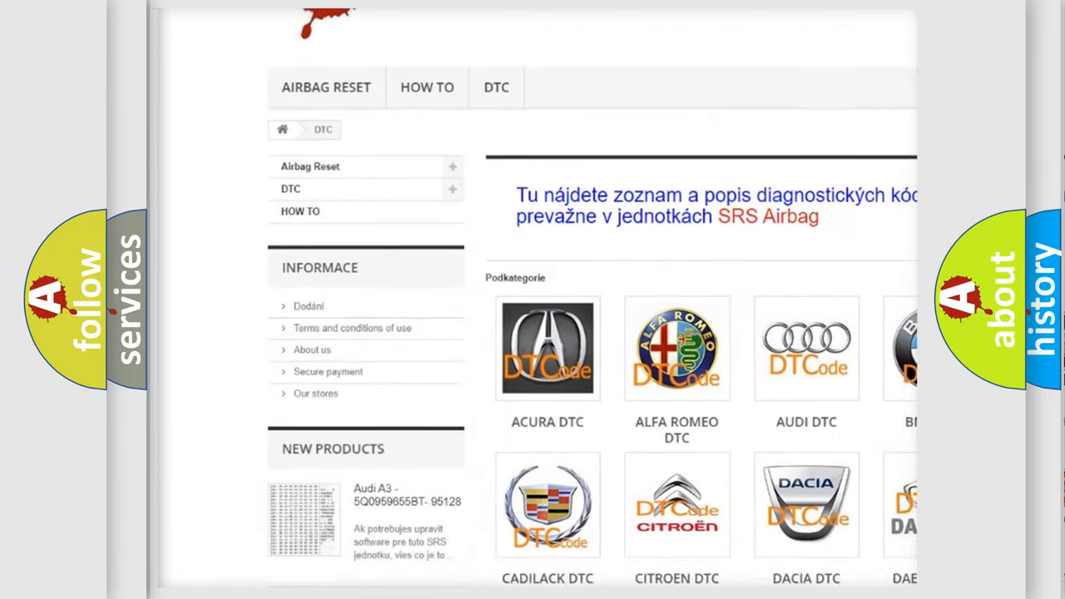
{"action": "scroll", "scroll_direction": "down", "scroll_amount": 3}
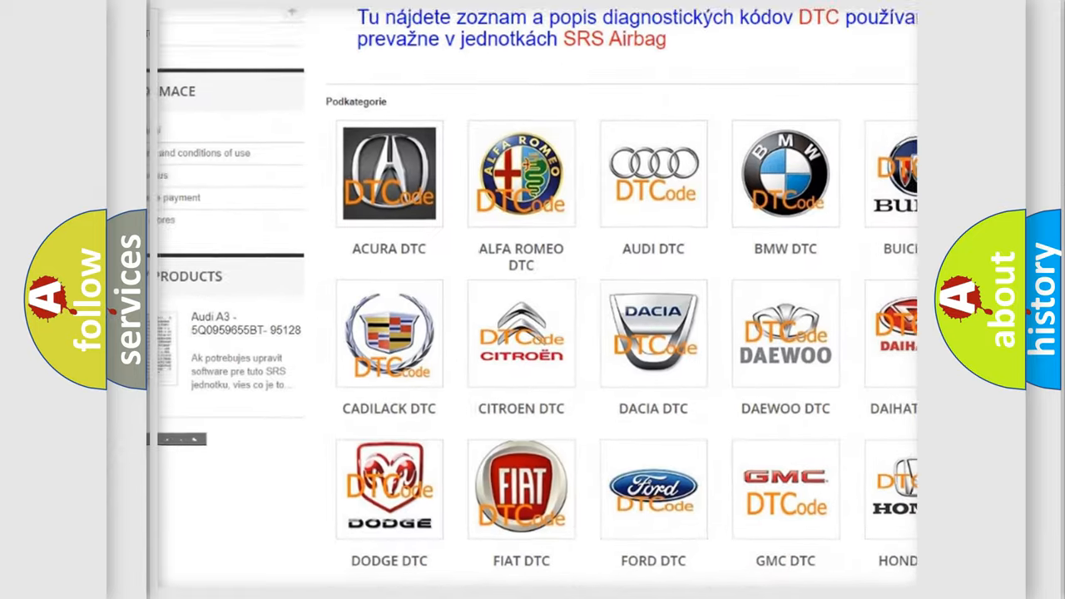